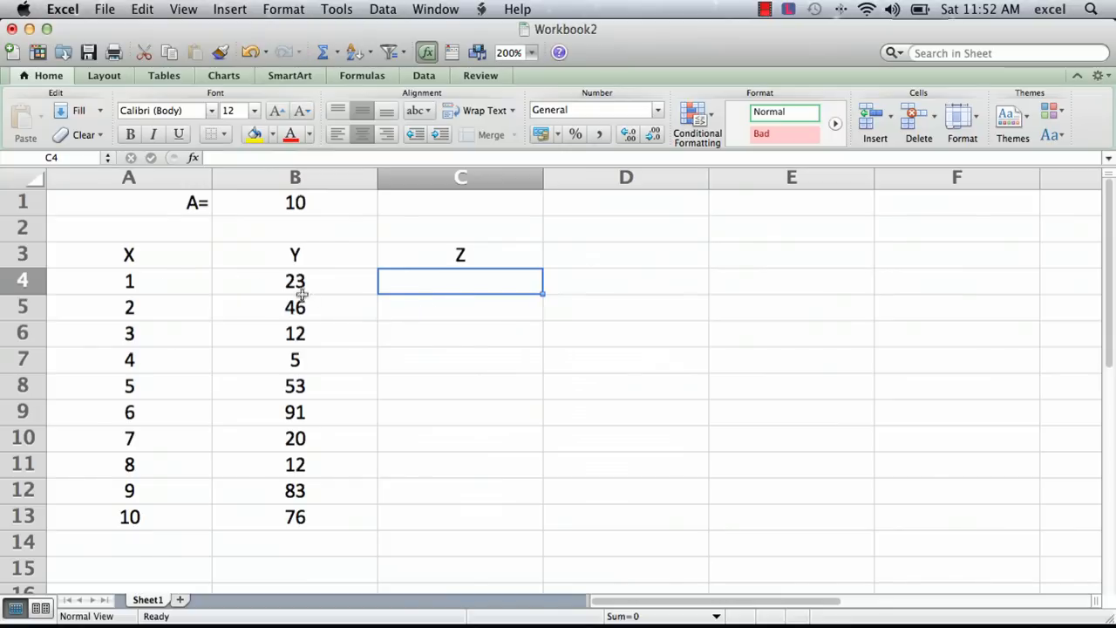
pyautogui.moveTo(499, 291)
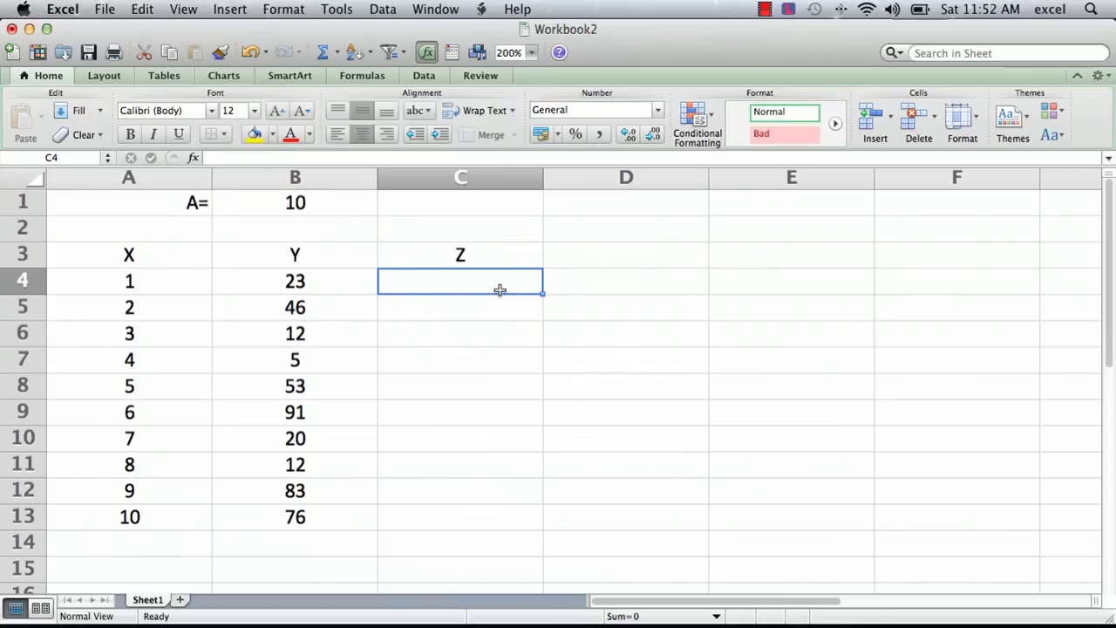
pyautogui.moveTo(464, 281)
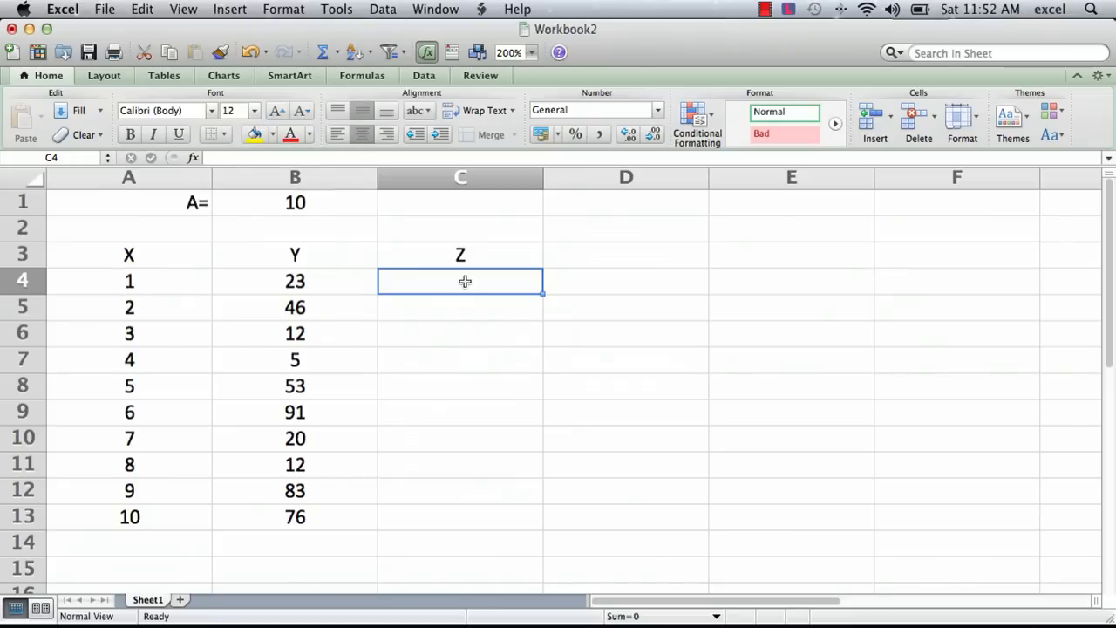
# Step: Enter =A4^2+B4^3 in C4, giving the first Z value 12168
pyautogui.write('=')
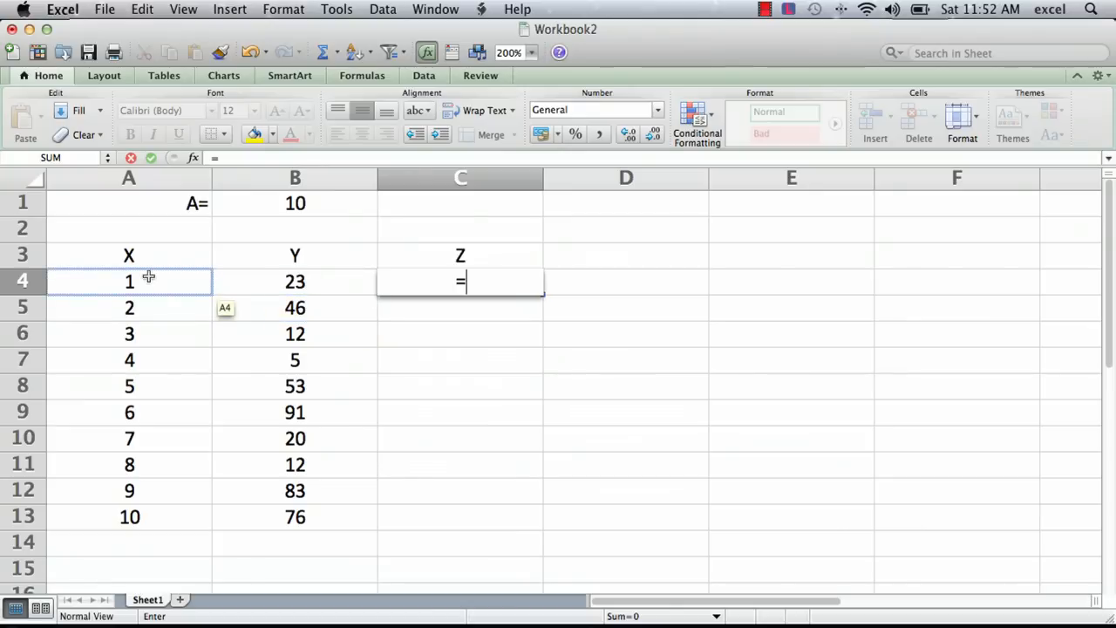
pyautogui.click(129, 281)
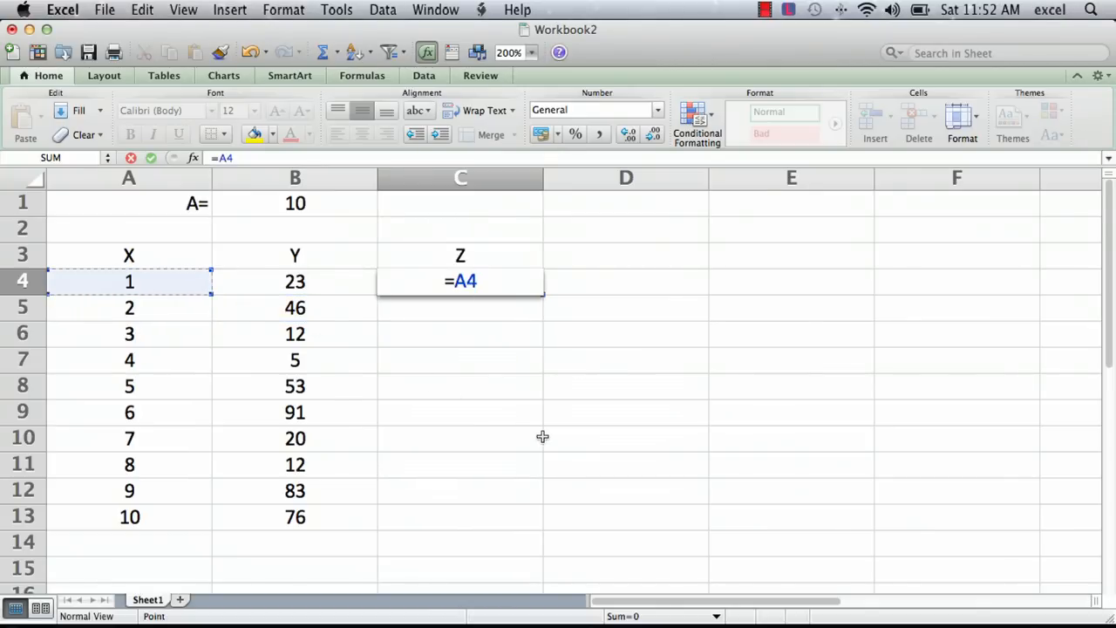
pyautogui.write('^')
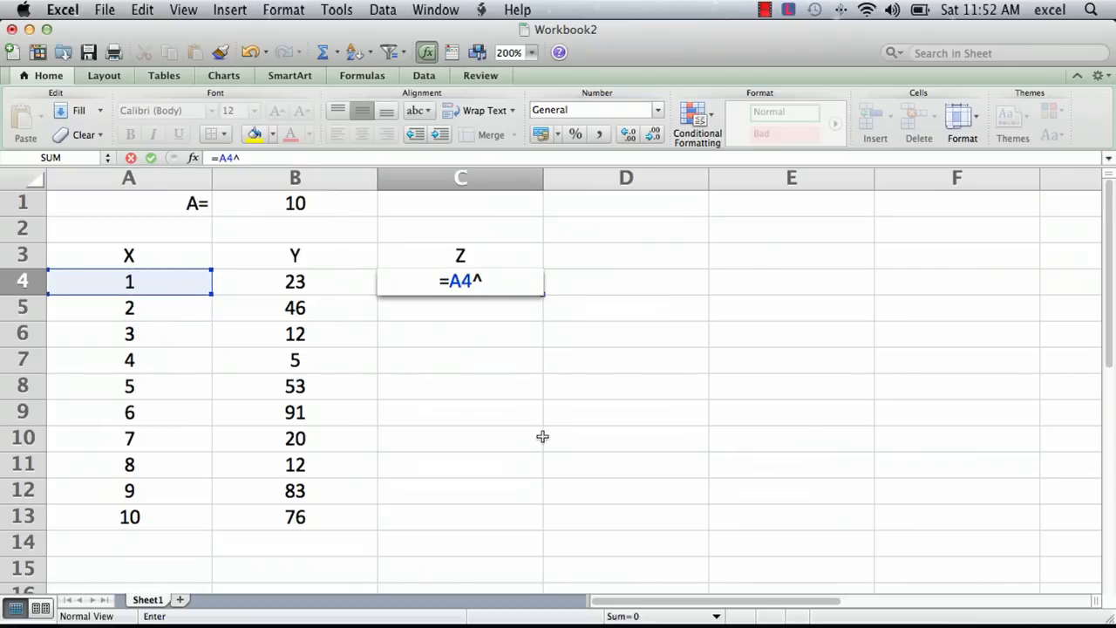
pyautogui.write('2')
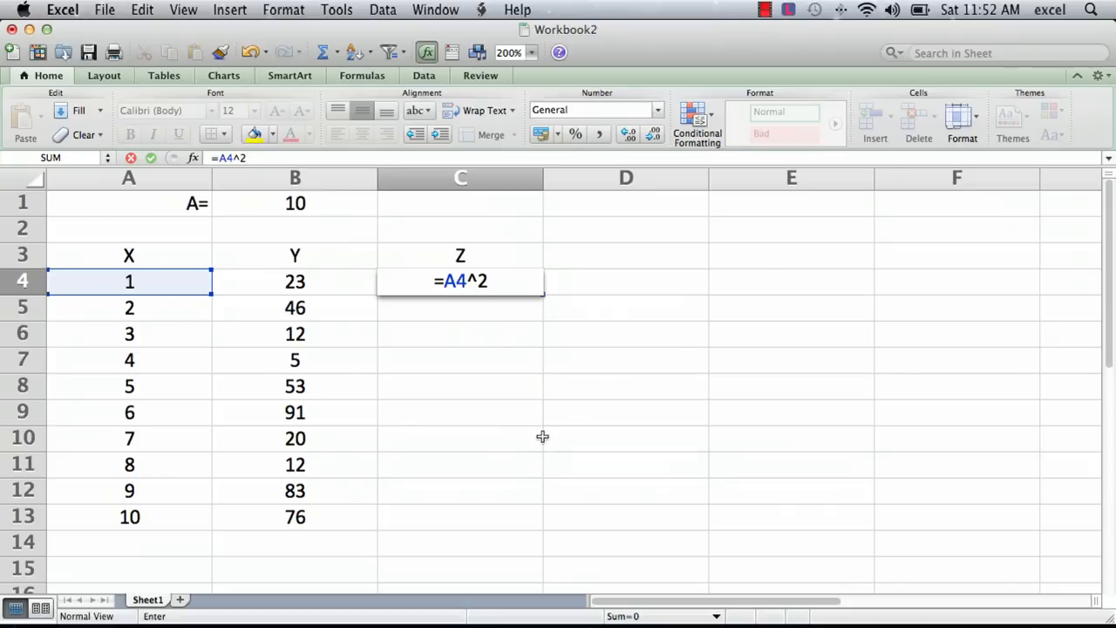
pyautogui.write('+')
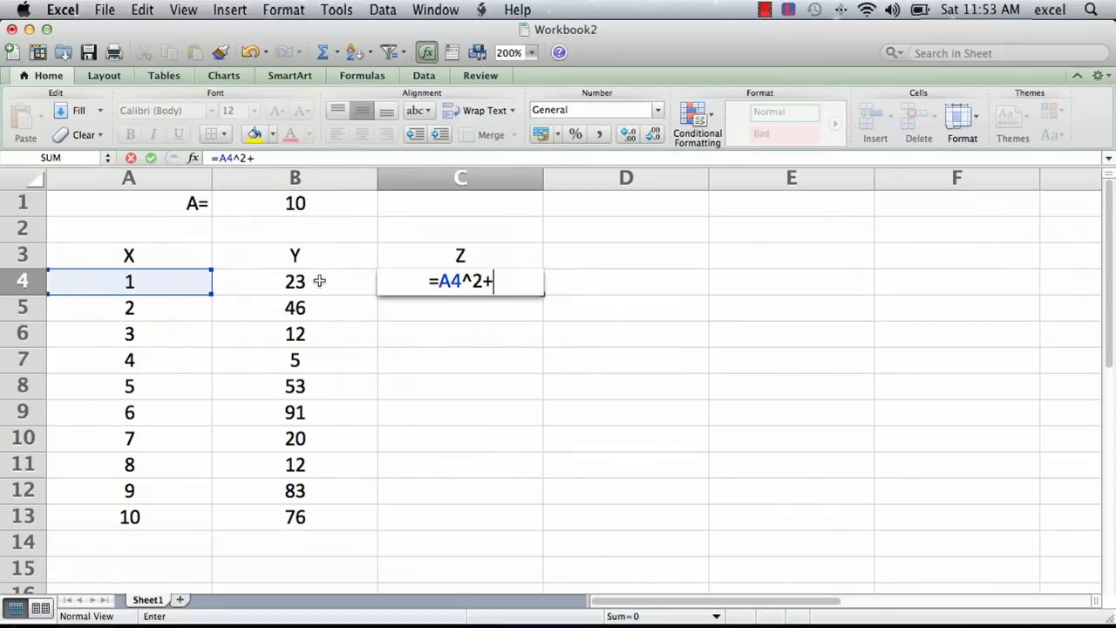
pyautogui.click(295, 281)
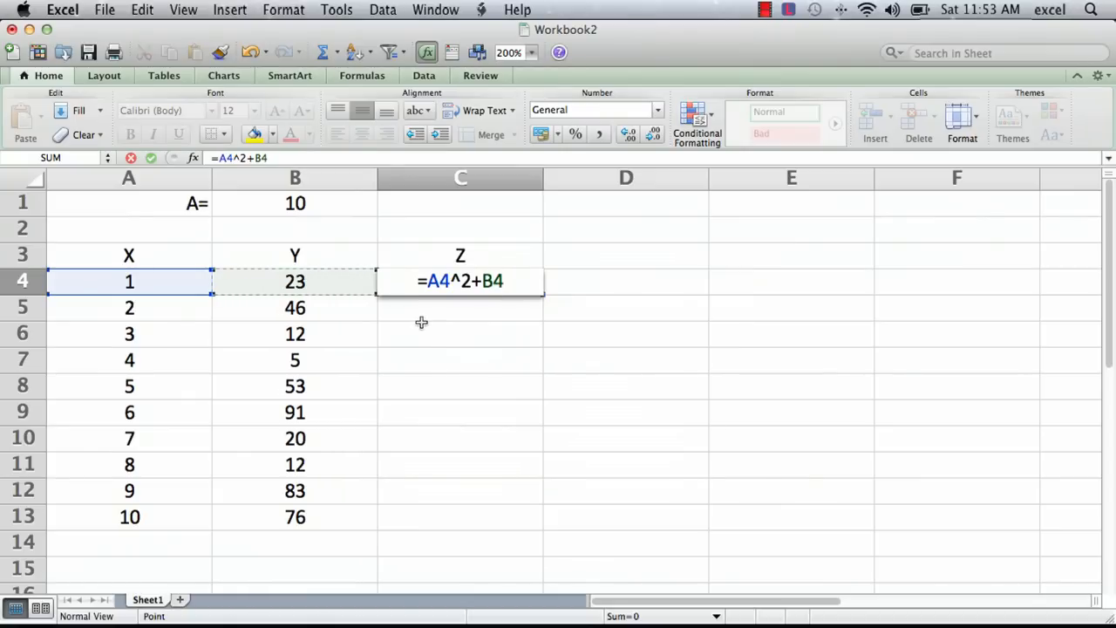
pyautogui.write('^')
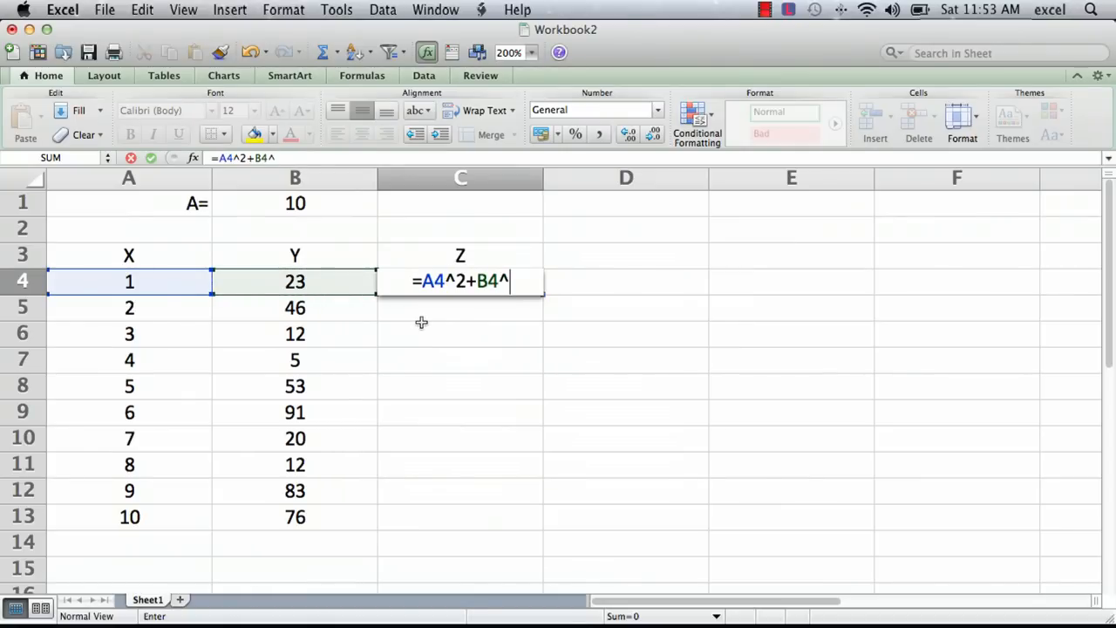
pyautogui.write('3')
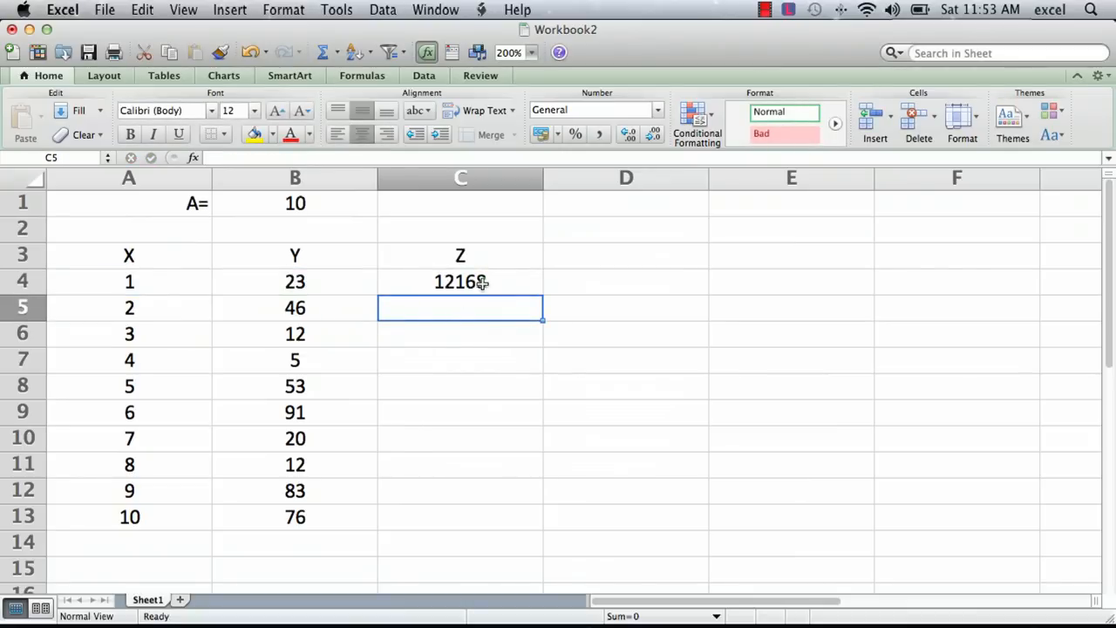
pyautogui.click(461, 281)
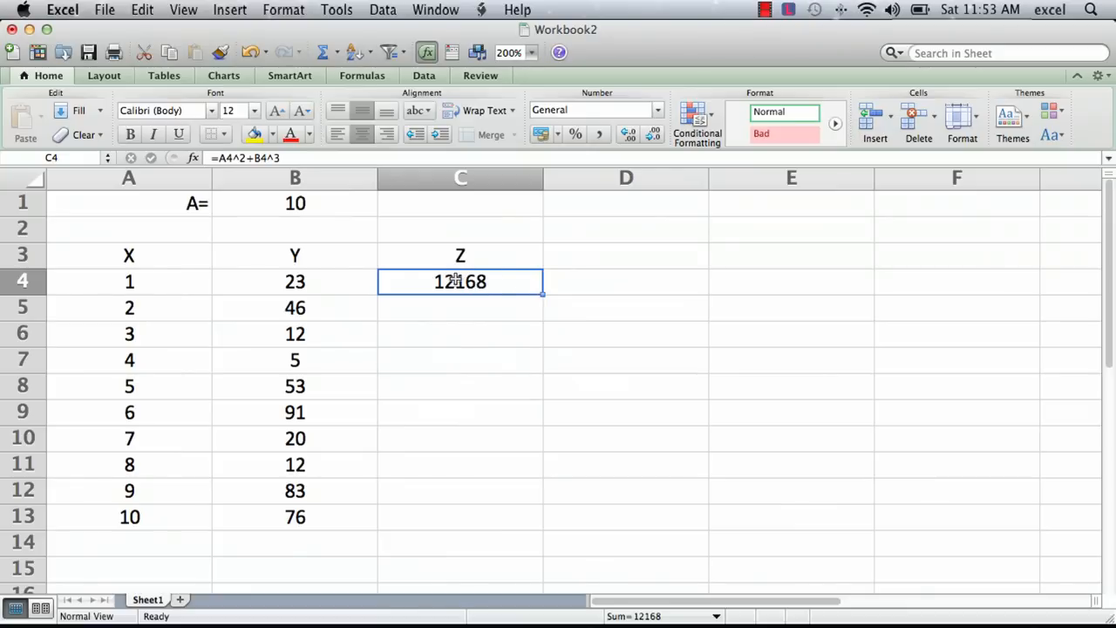
pyautogui.moveTo(447, 463)
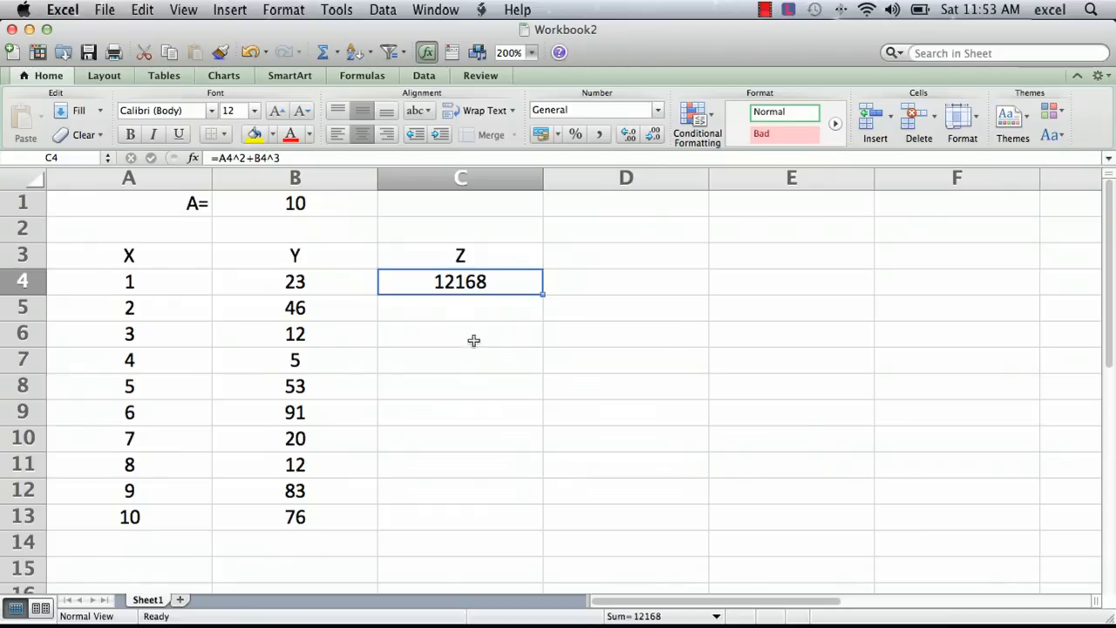
pyautogui.moveTo(538, 310)
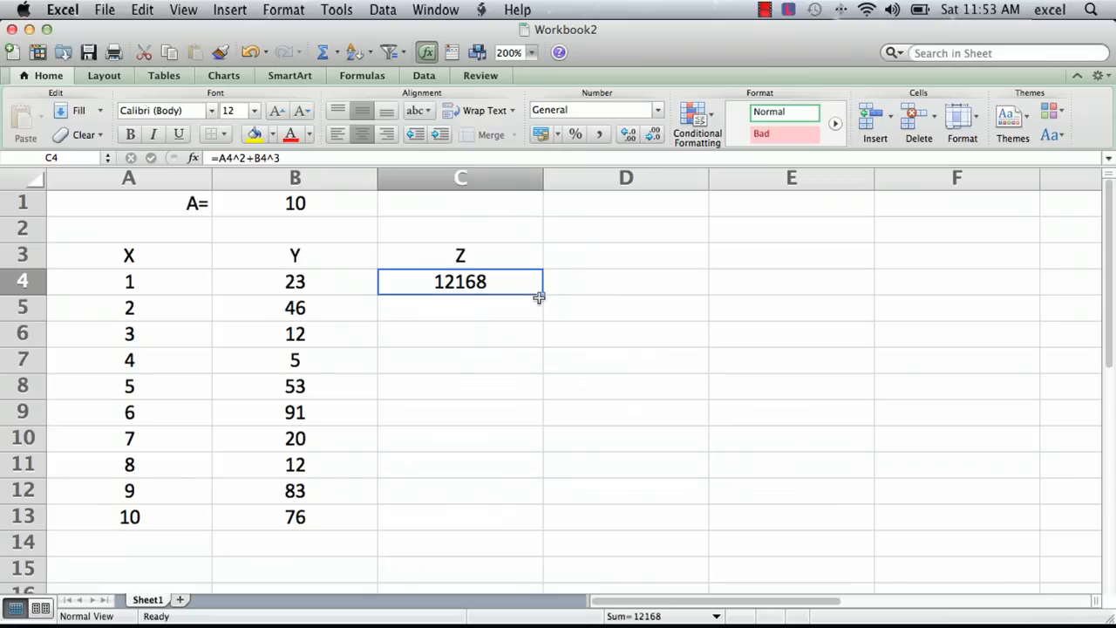
pyautogui.moveTo(533, 303)
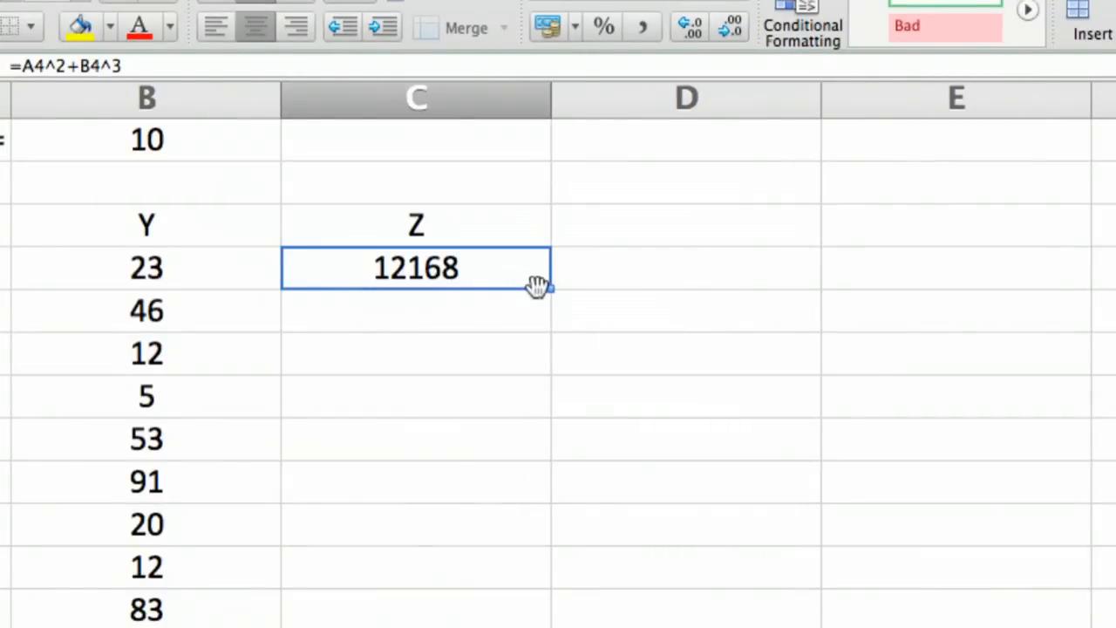
pyautogui.moveTo(546, 292)
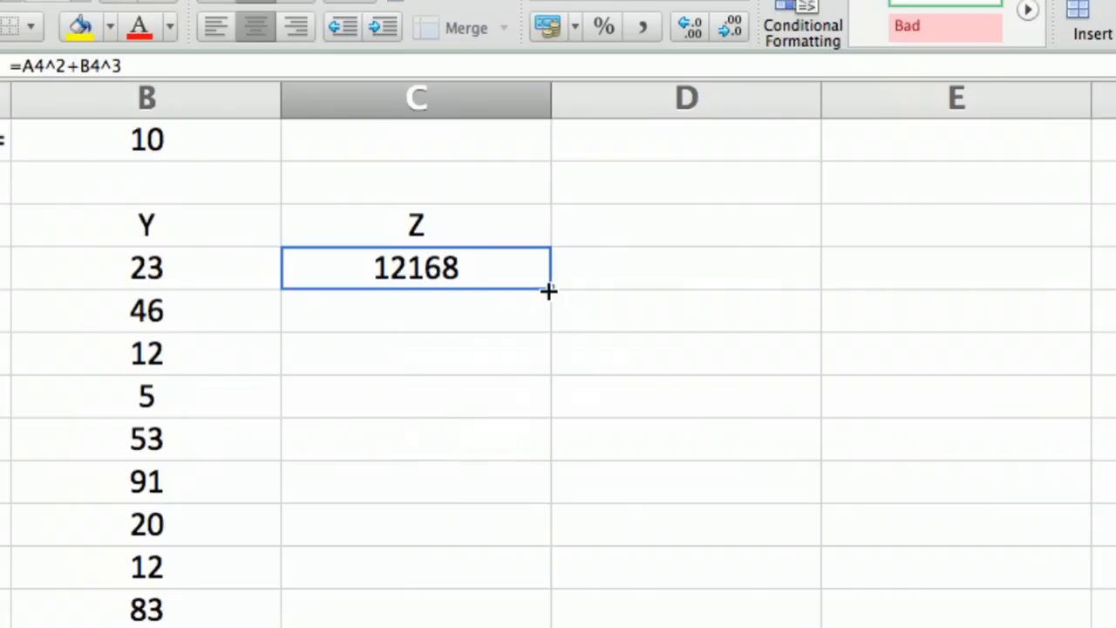
# Step: Fill the Z formula from C4 down to C13 with the fill handle
pyautogui.moveTo(550, 291); pyautogui.dragTo(554, 458)
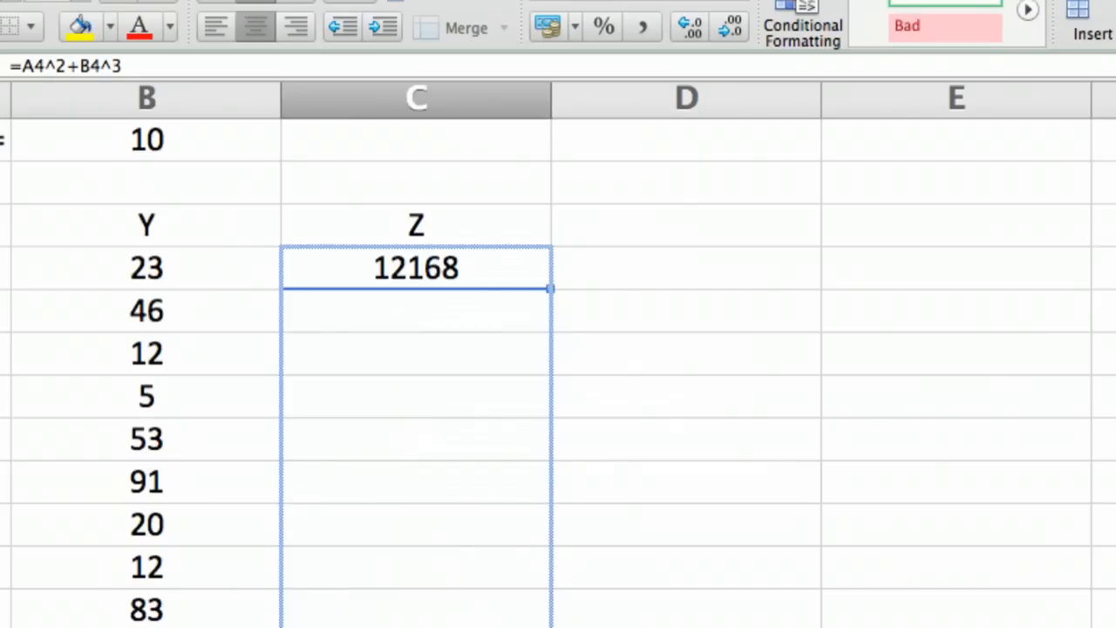
pyautogui.moveTo(549, 288); pyautogui.dragTo(549, 610)
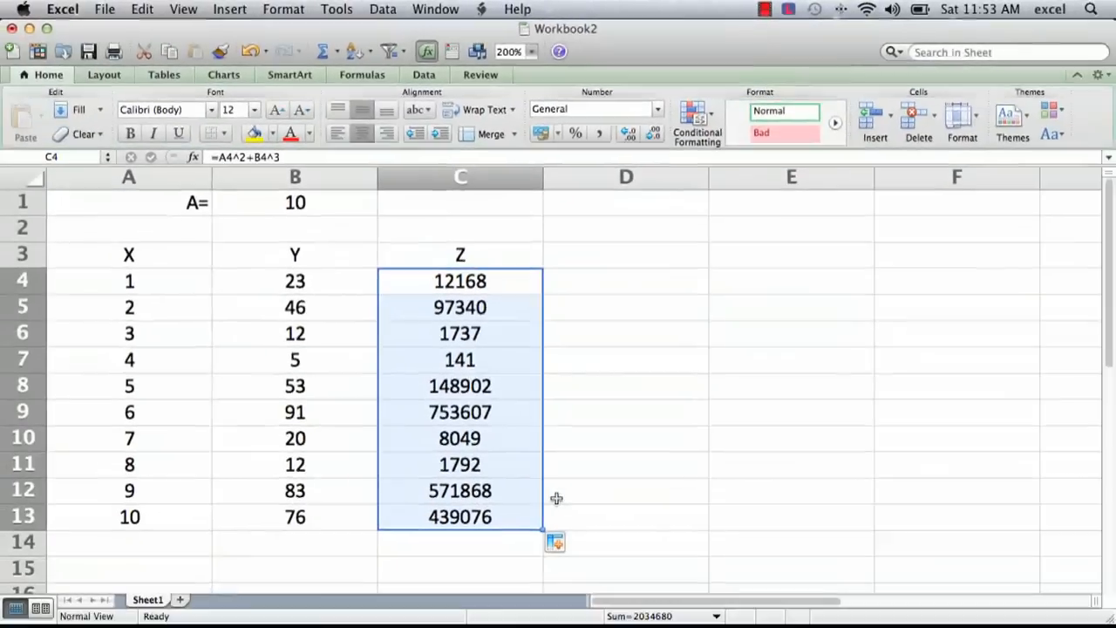
pyautogui.moveTo(494, 283)
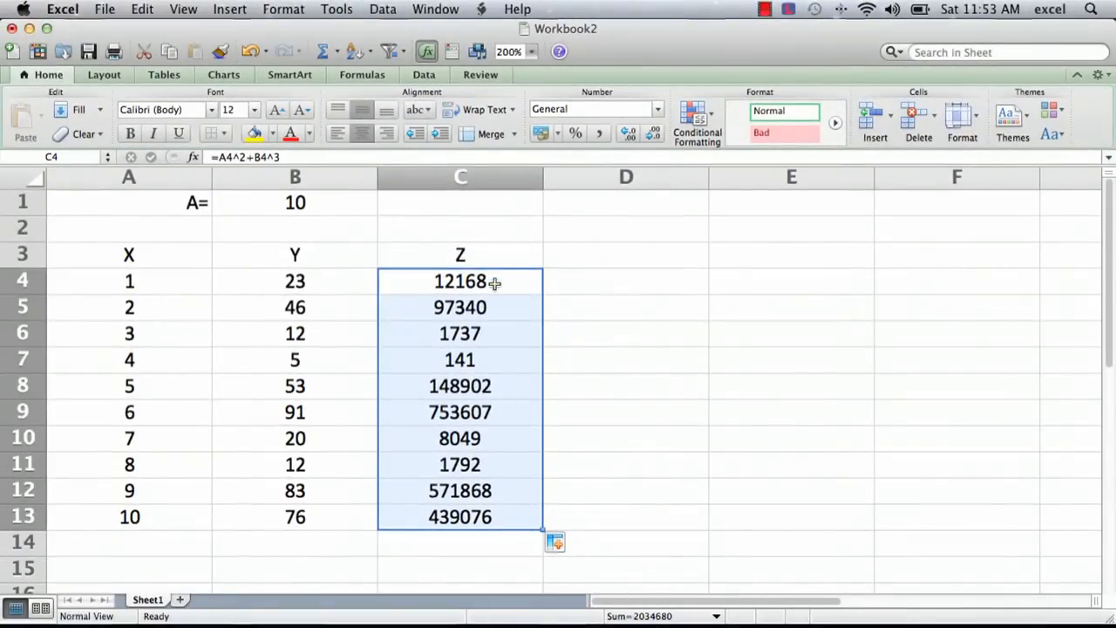
pyautogui.moveTo(467, 284)
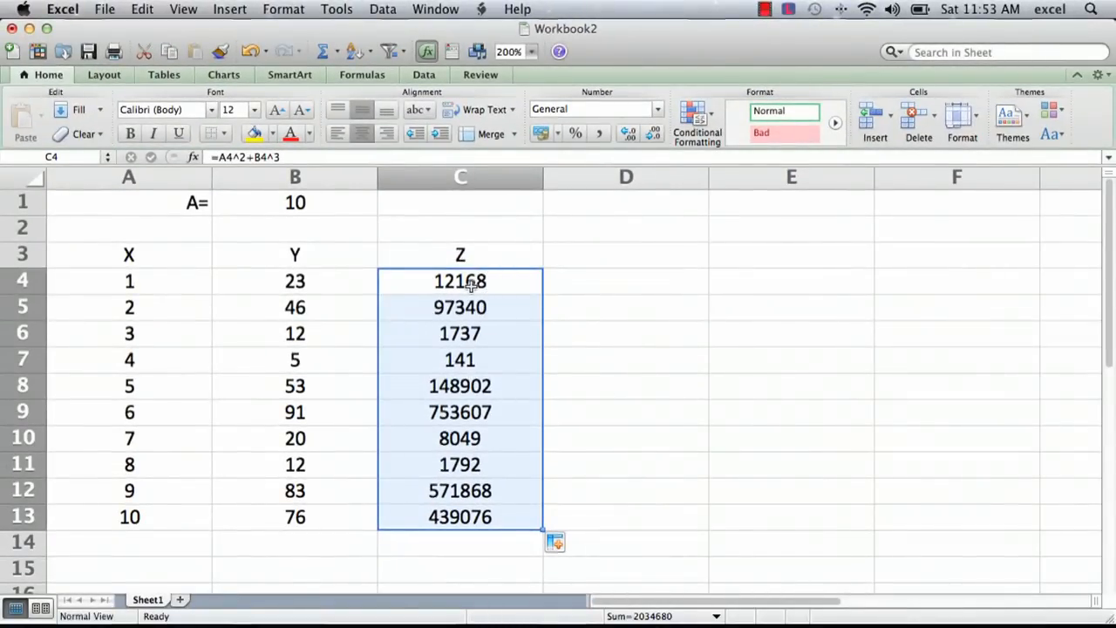
pyautogui.click(460, 281)
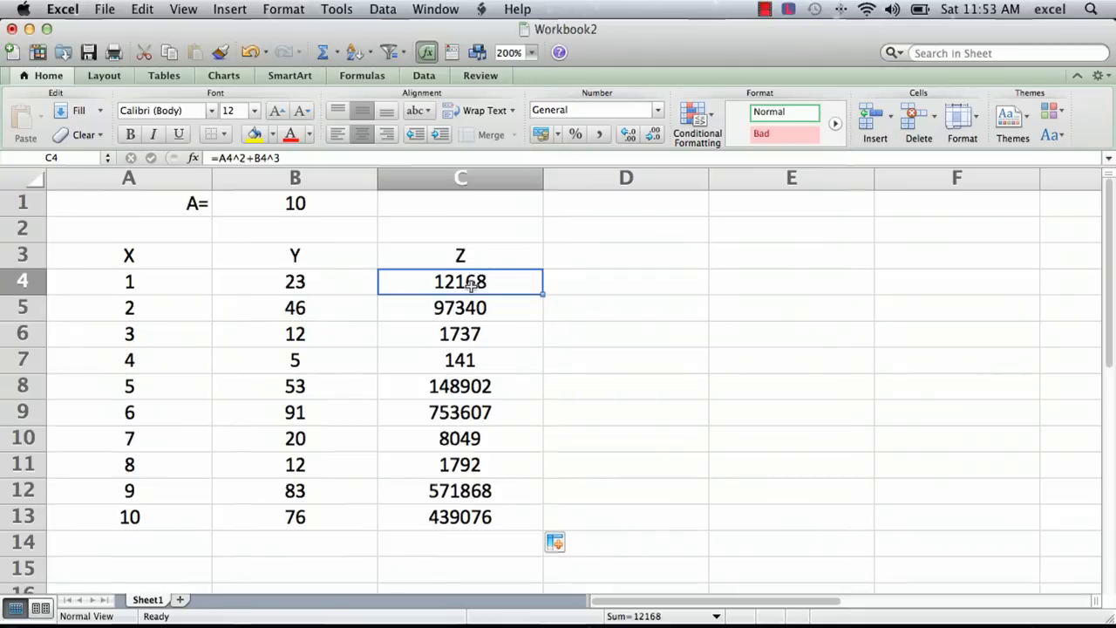
pyautogui.click(460, 334)
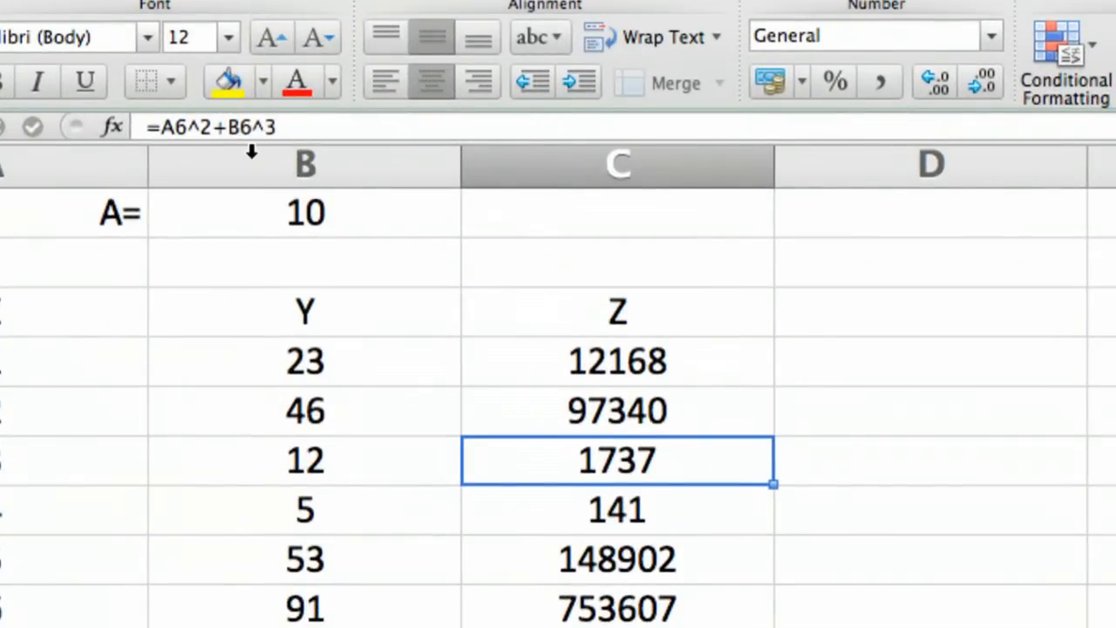
pyautogui.click(616, 361)
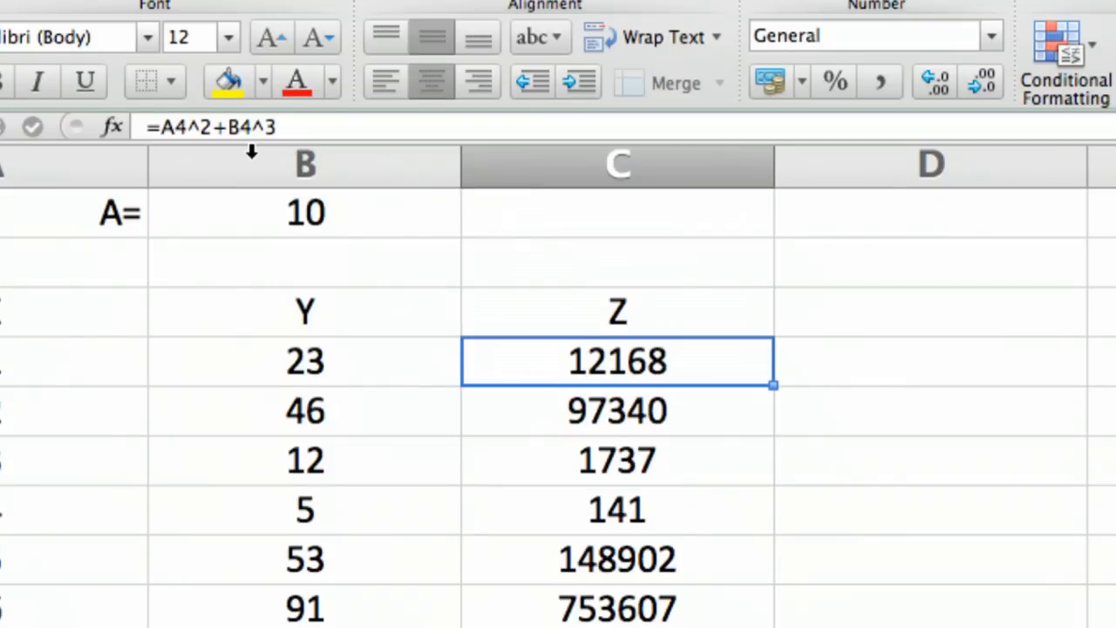
pyautogui.click(617, 411)
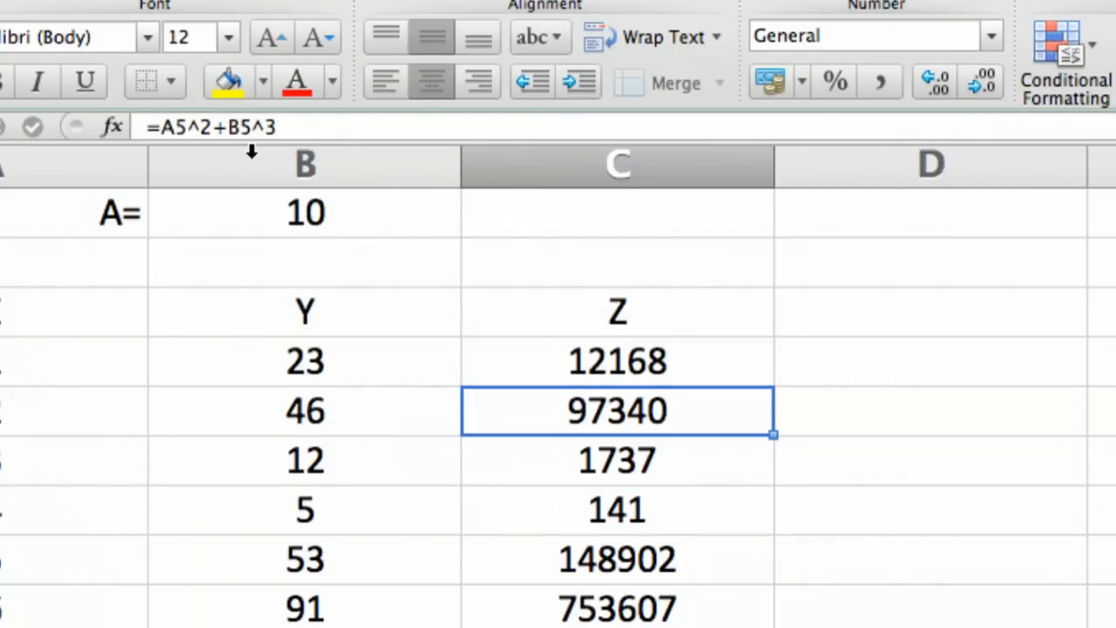
pyautogui.click(617, 507)
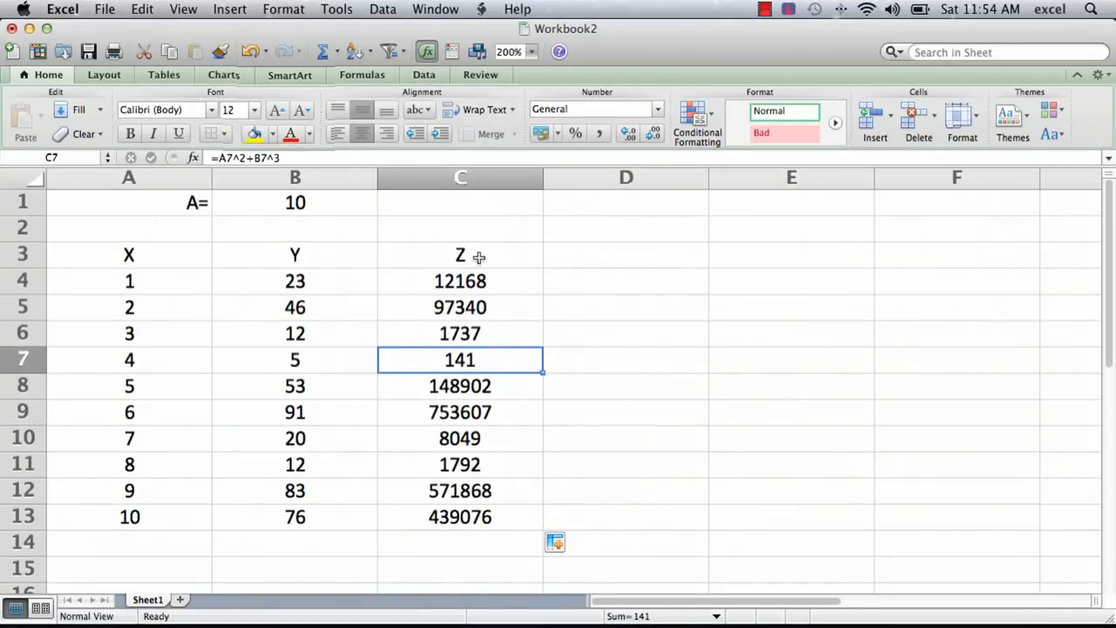
pyautogui.moveTo(492, 284)
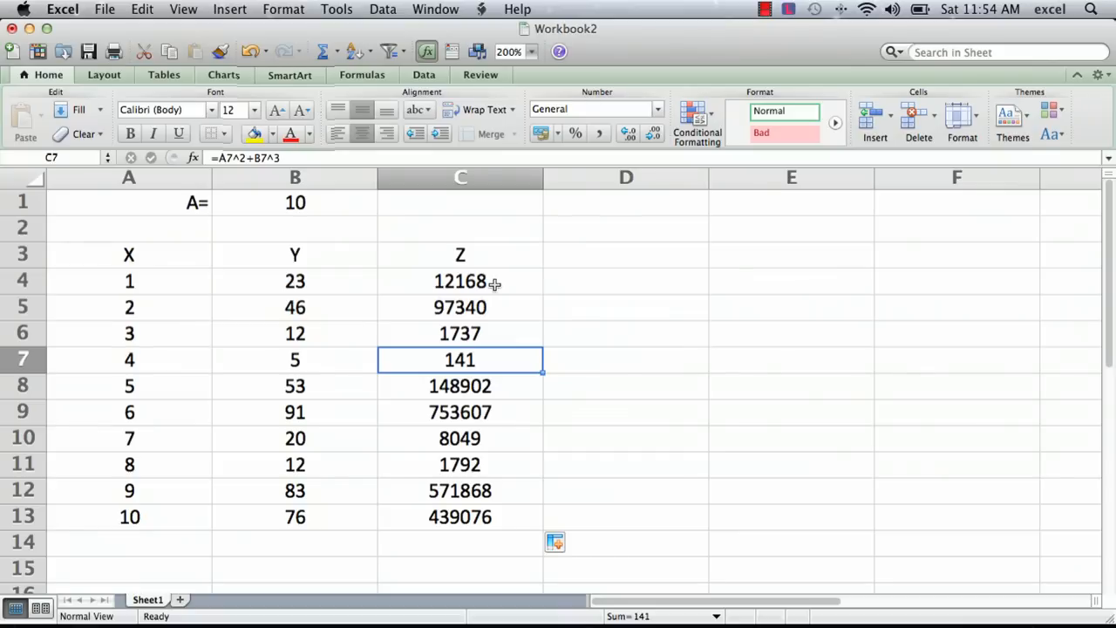
pyautogui.click(460, 281)
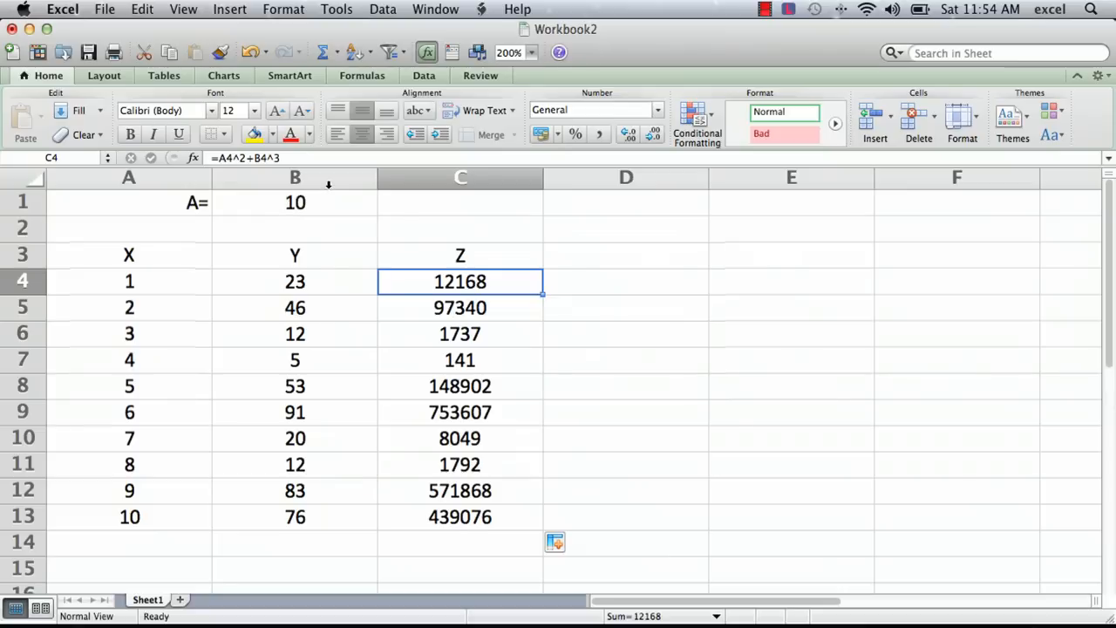
pyautogui.moveTo(251, 269)
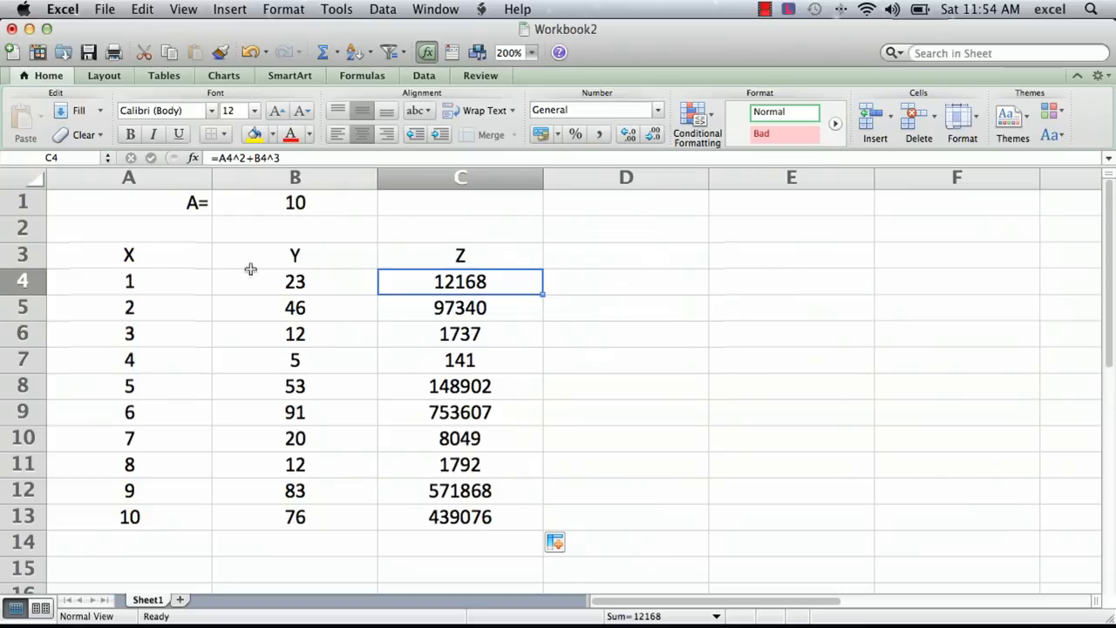
pyautogui.moveTo(334, 281)
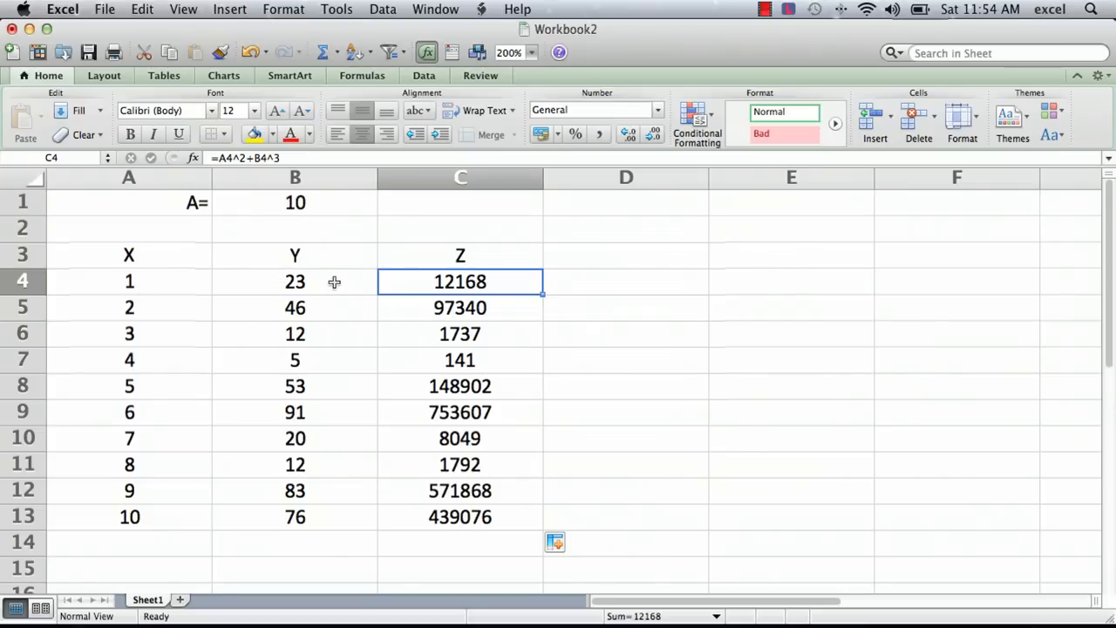
pyautogui.moveTo(500, 338)
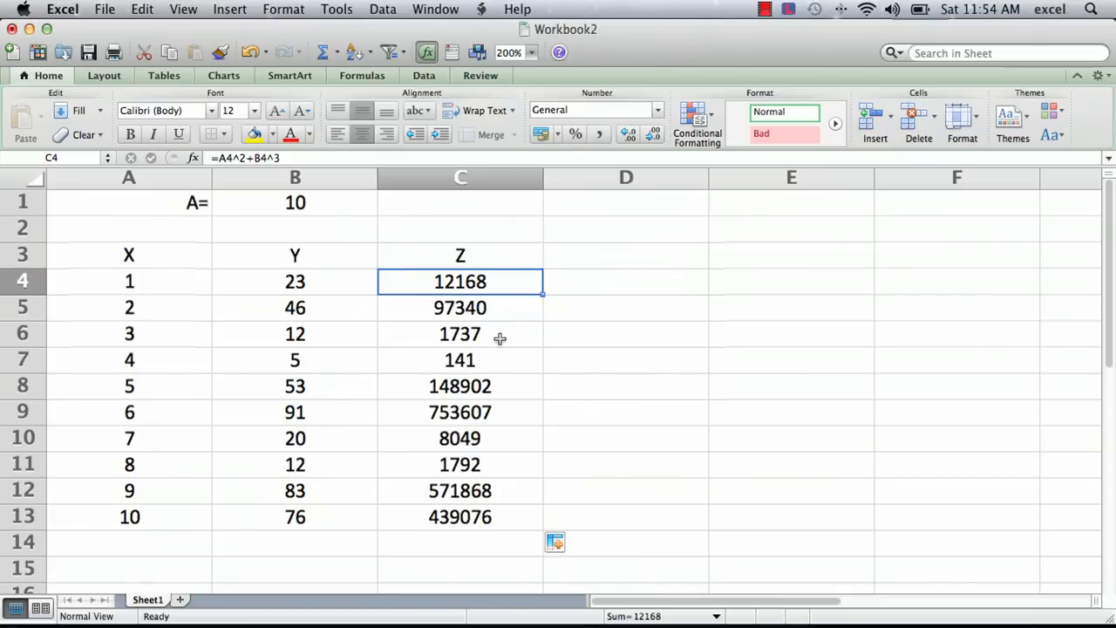
pyautogui.moveTo(277, 215)
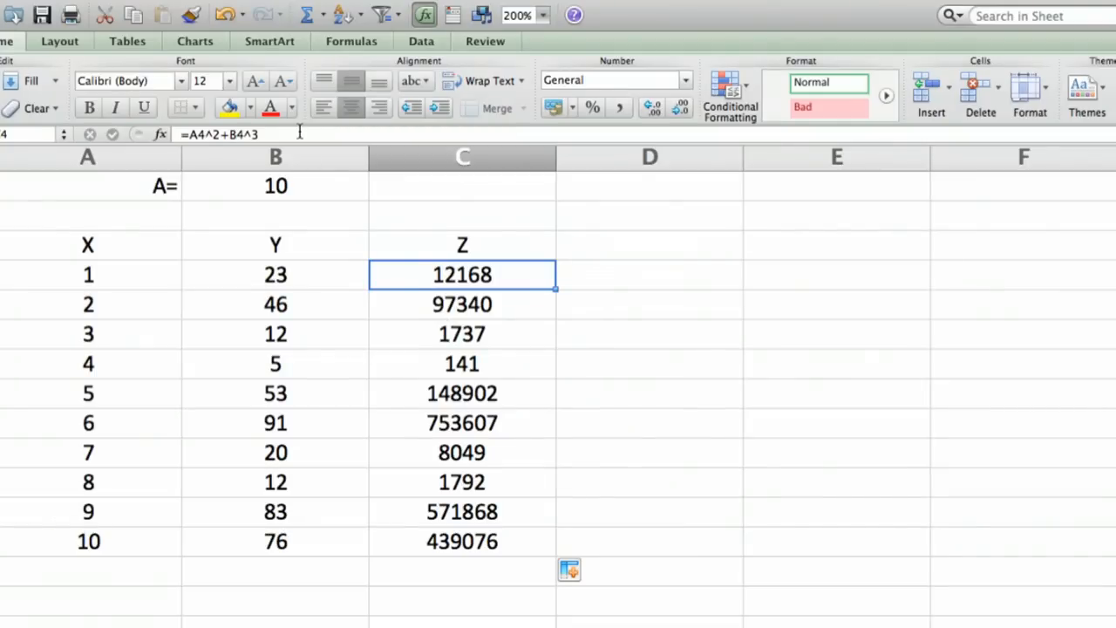
# Step: Extend the C4 formula to =A4^2+B4^3+B1, adding the A value
pyautogui.doubleClick(462, 275)
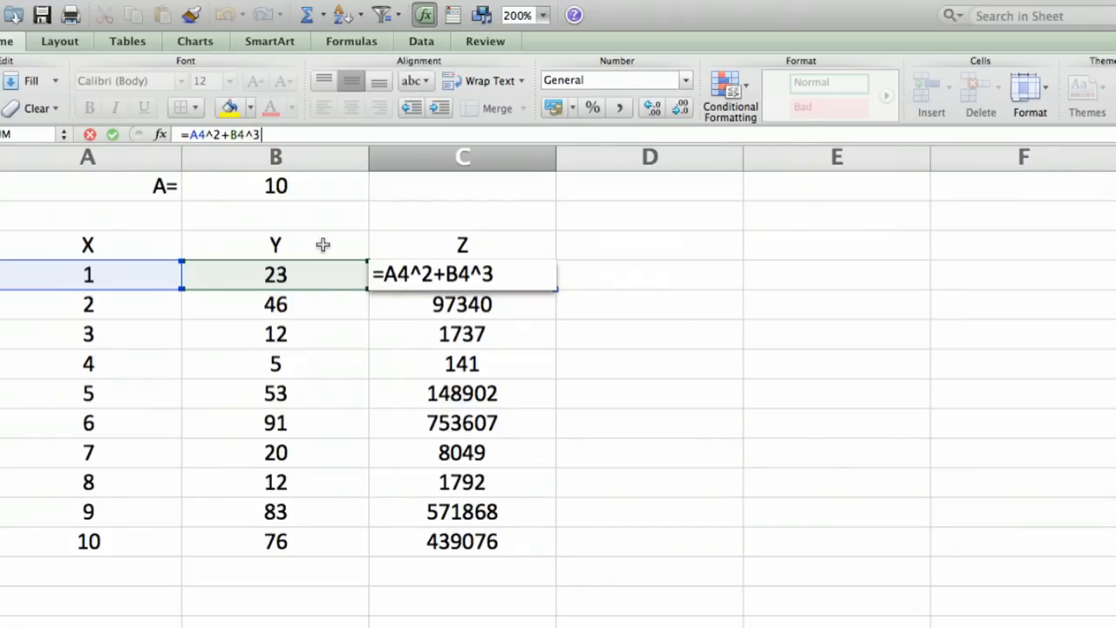
pyautogui.write('+')
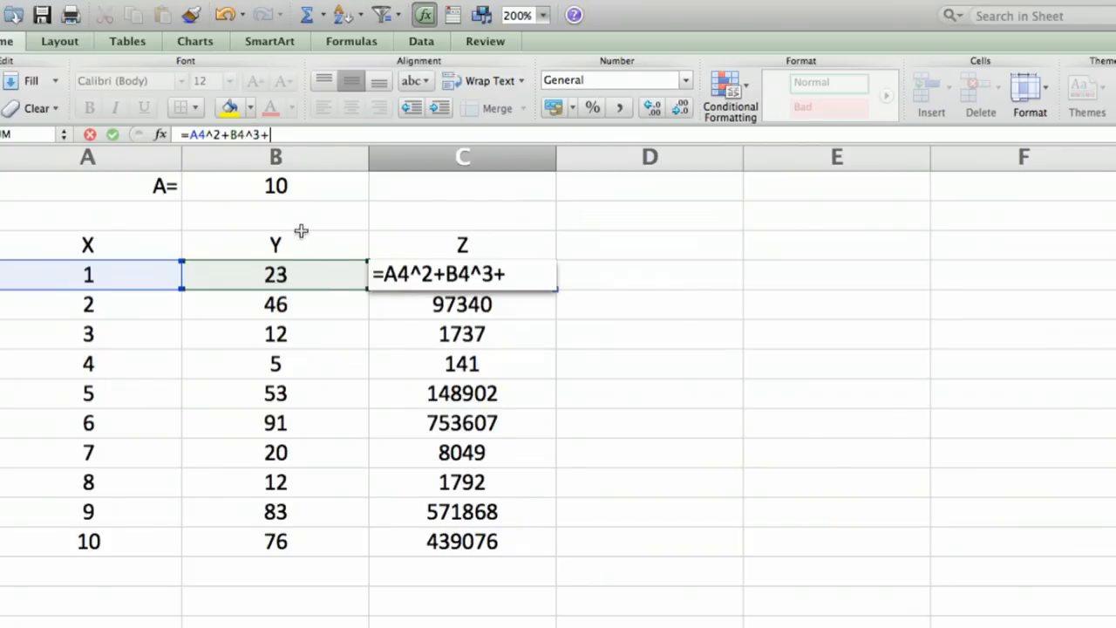
pyautogui.click(276, 185)
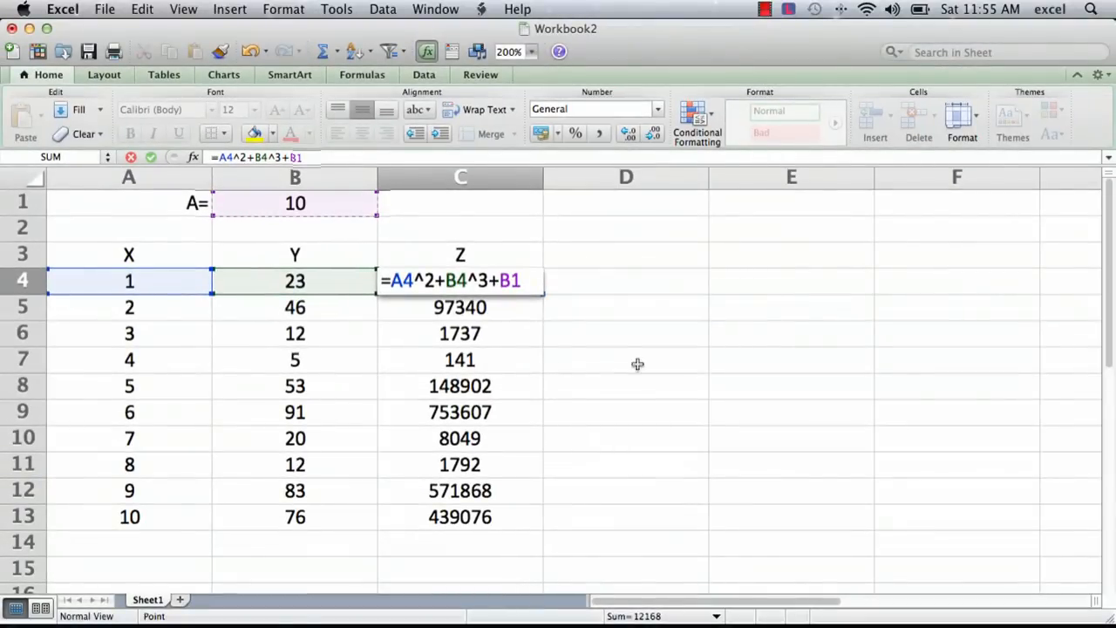
pyautogui.moveTo(238, 233)
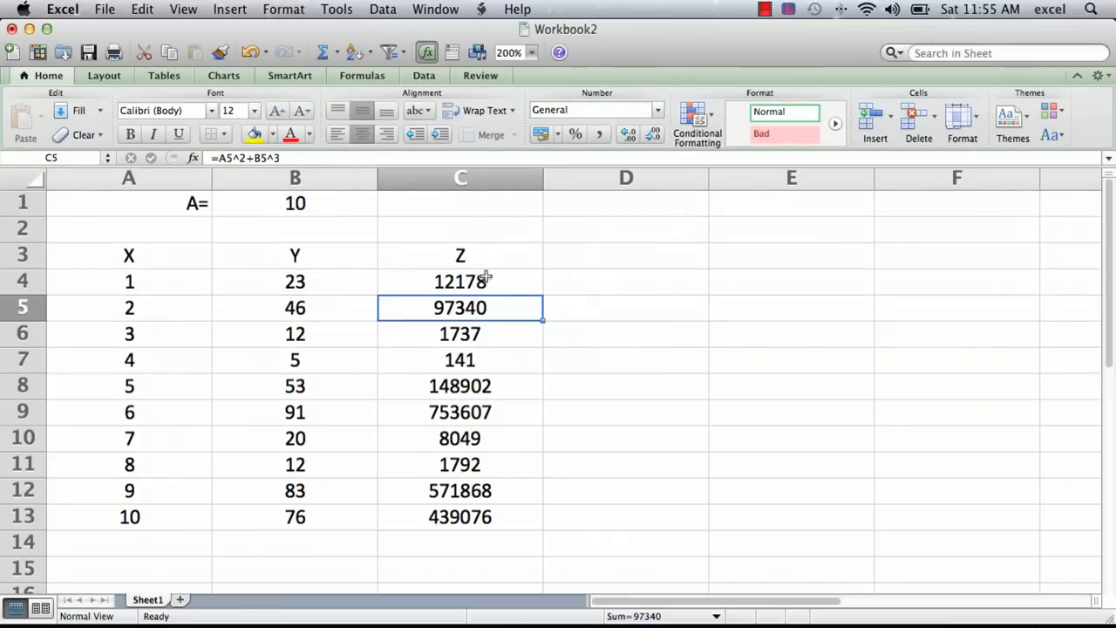
pyautogui.click(460, 281)
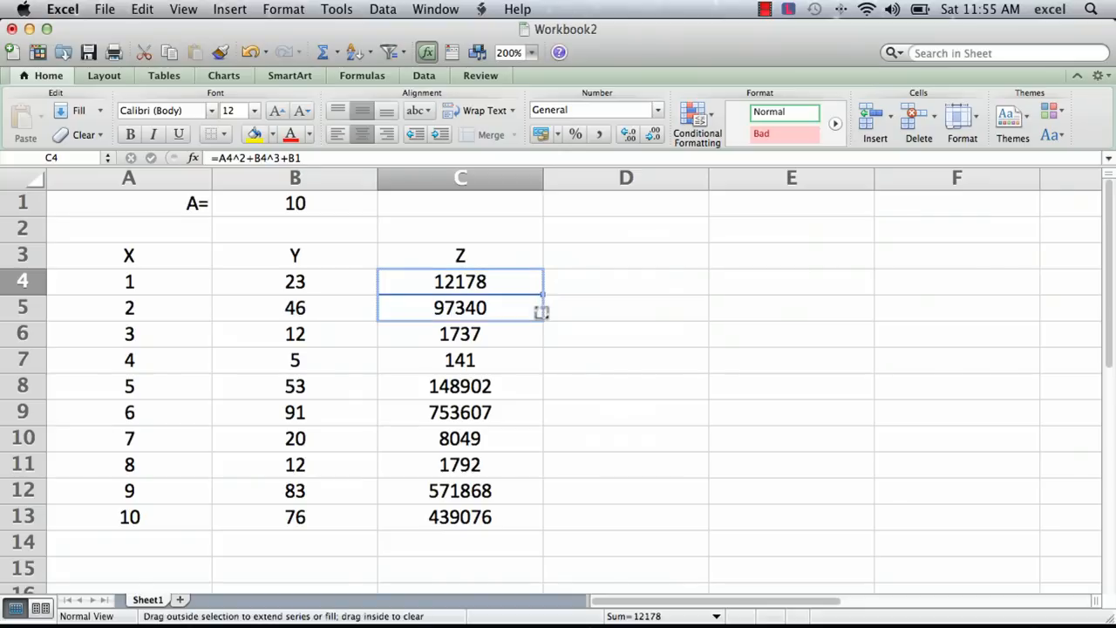
pyautogui.click(460, 307)
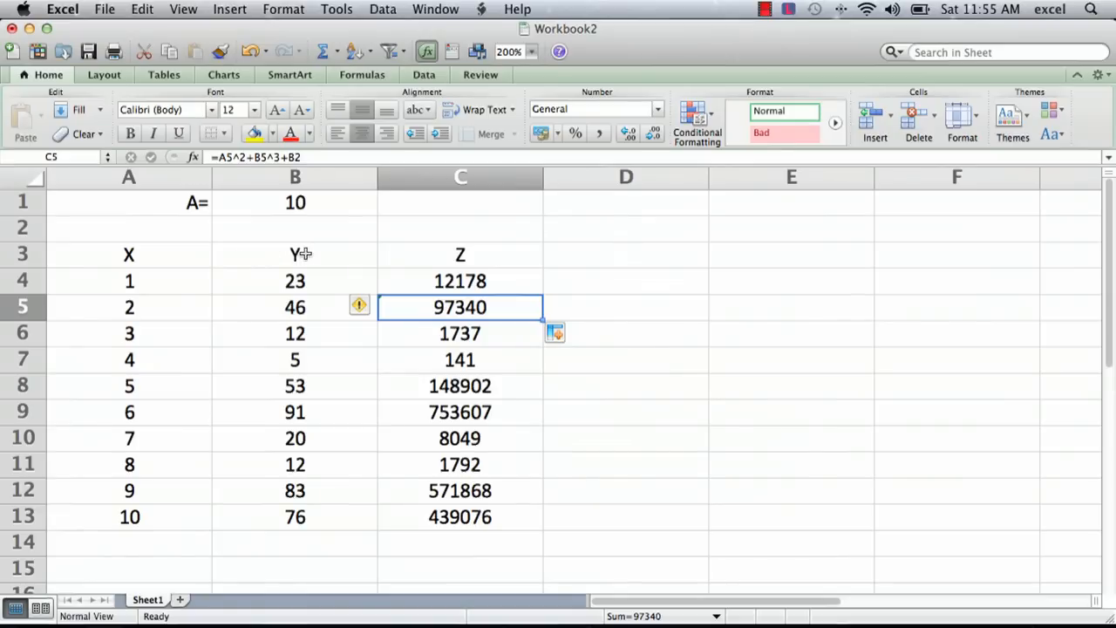
pyautogui.moveTo(511, 331)
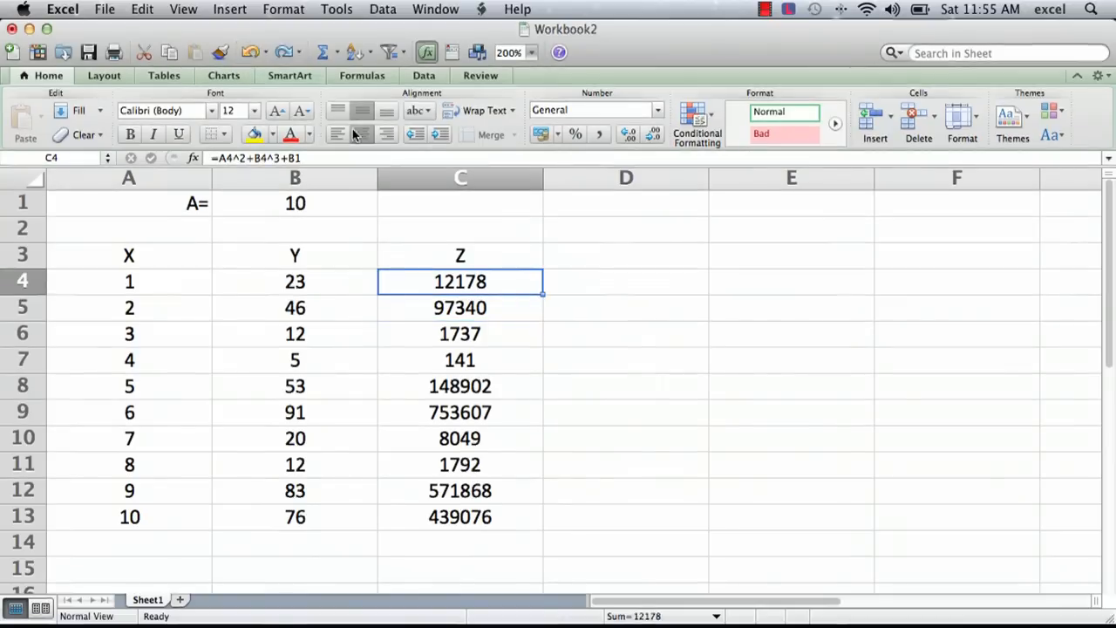
pyautogui.moveTo(392, 205)
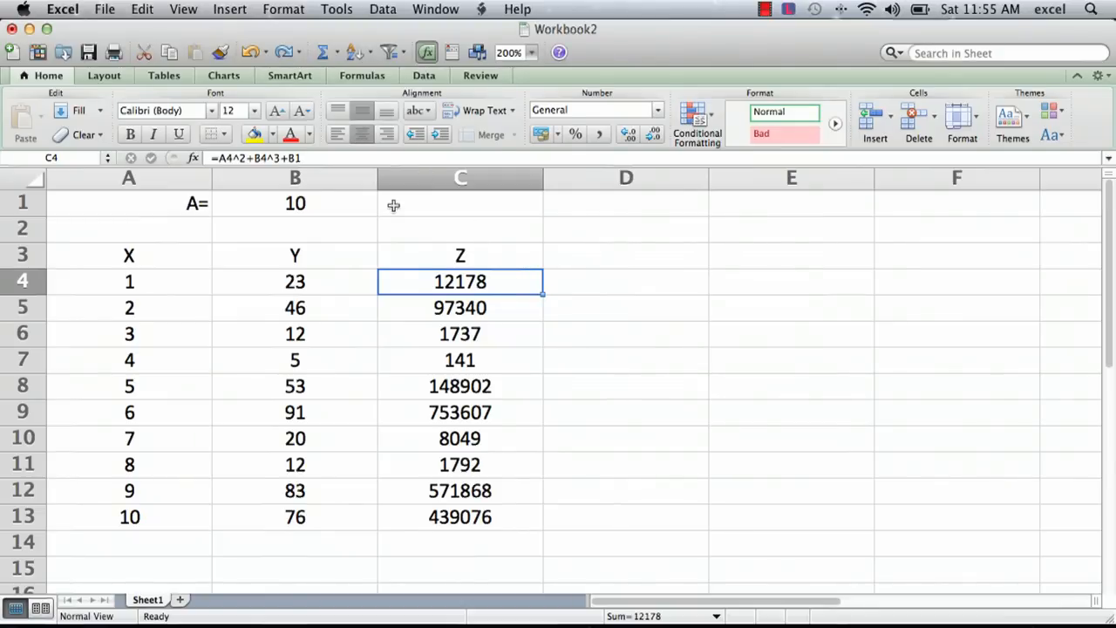
# Step: Make the B1 reference in C4 absolute as $B$1
pyautogui.click(301, 158)
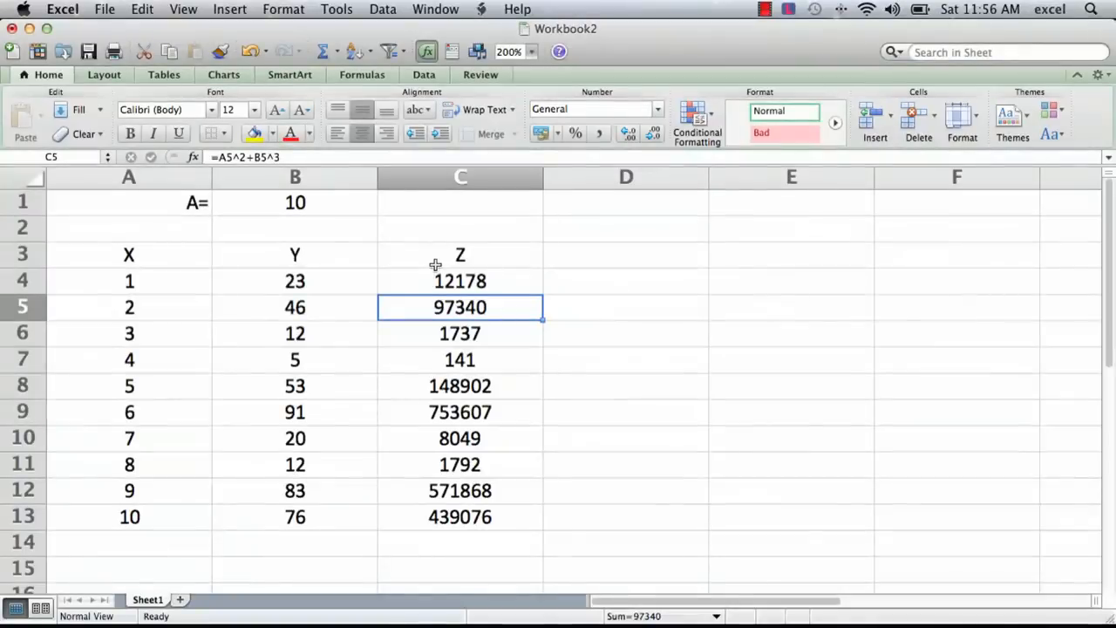
# Step: Fill =A^2+B^3+$B$1 from C4 down to C13 and check the last value
pyautogui.click(460, 280)
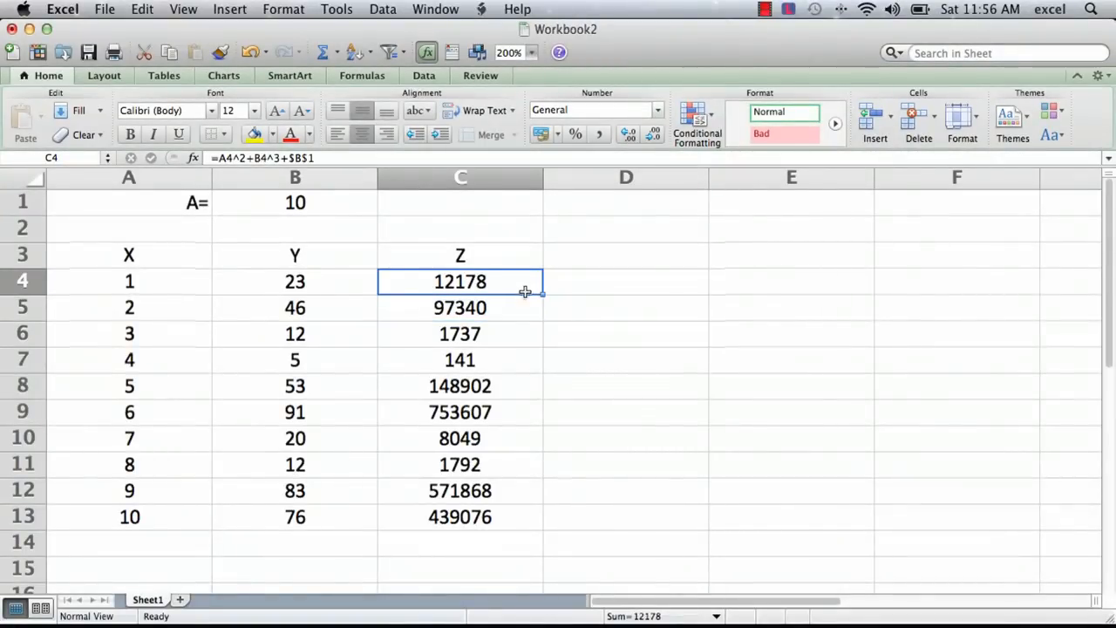
pyautogui.moveTo(541, 295)
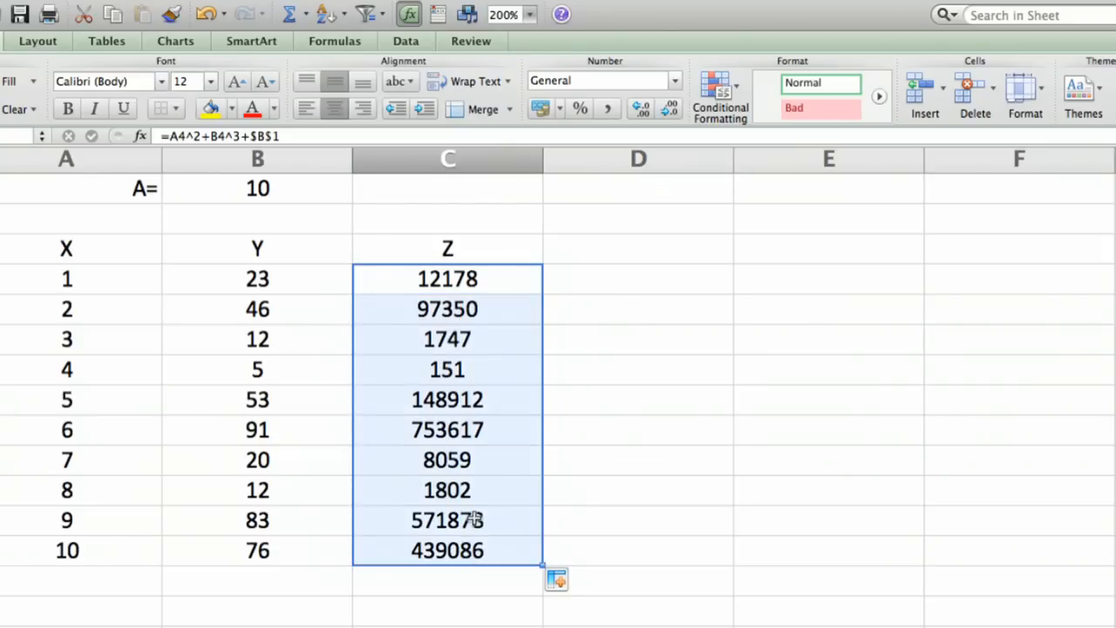
pyautogui.moveTo(438, 556)
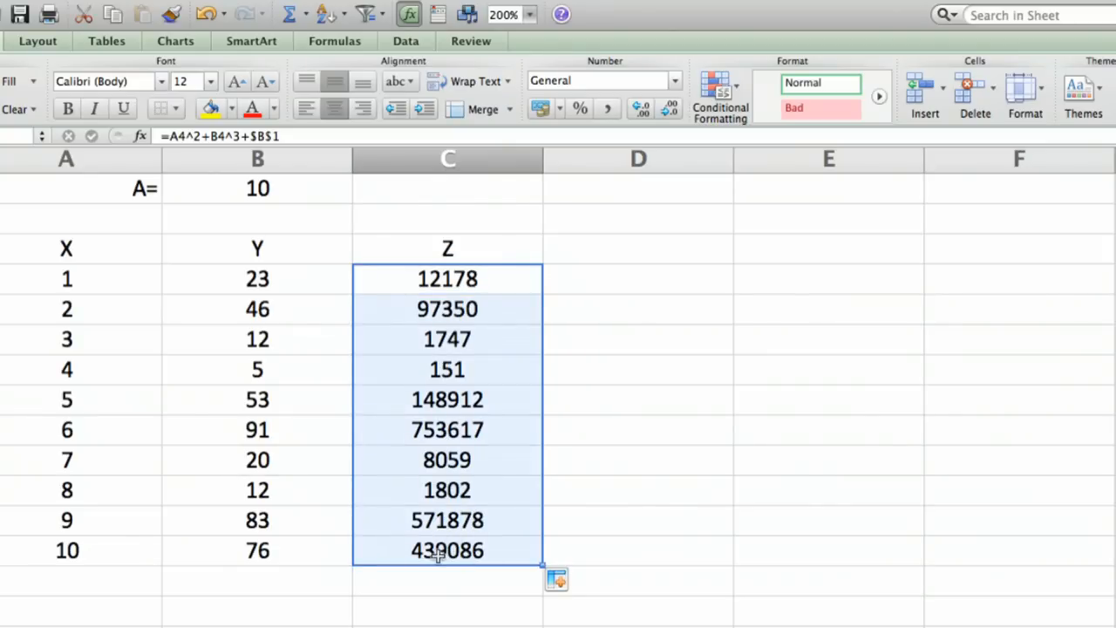
pyautogui.click(447, 552)
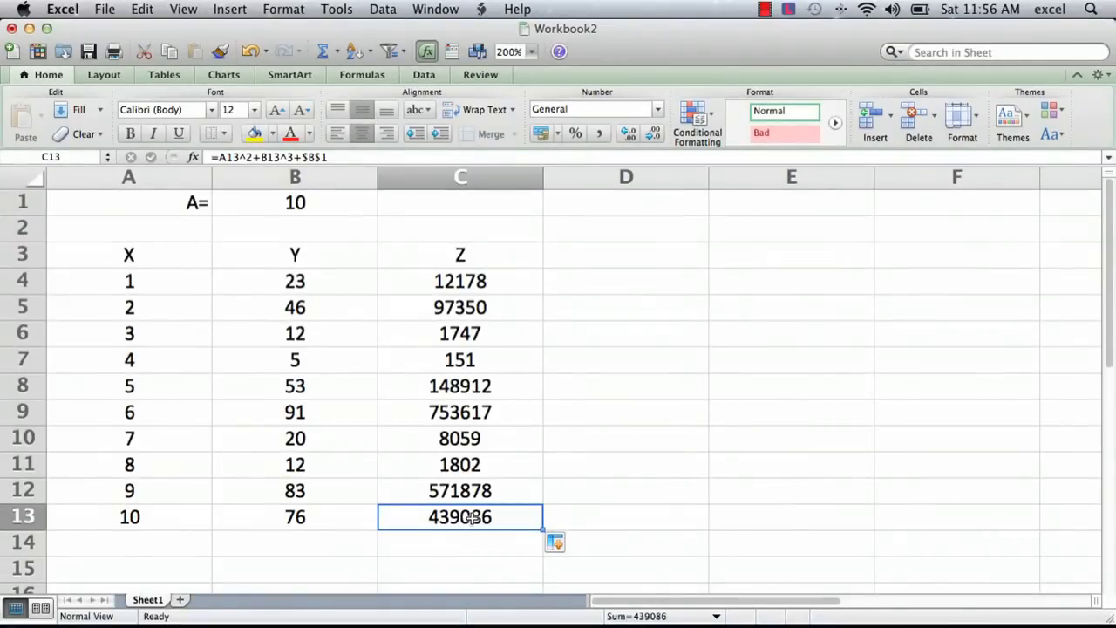
pyautogui.doubleClick(460, 517)
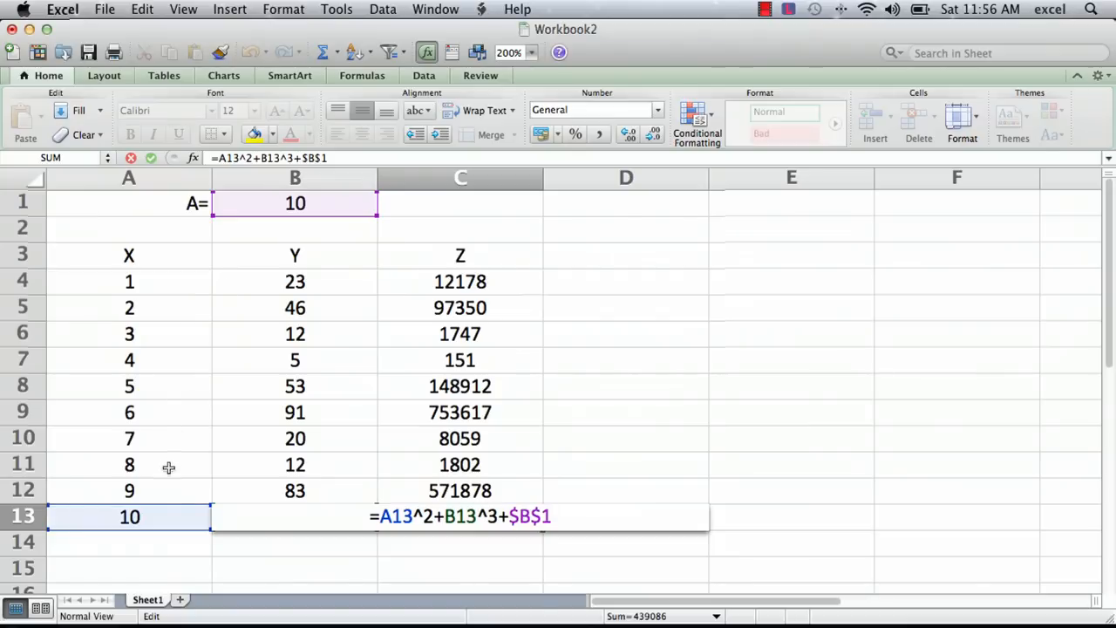
pyautogui.moveTo(489, 438)
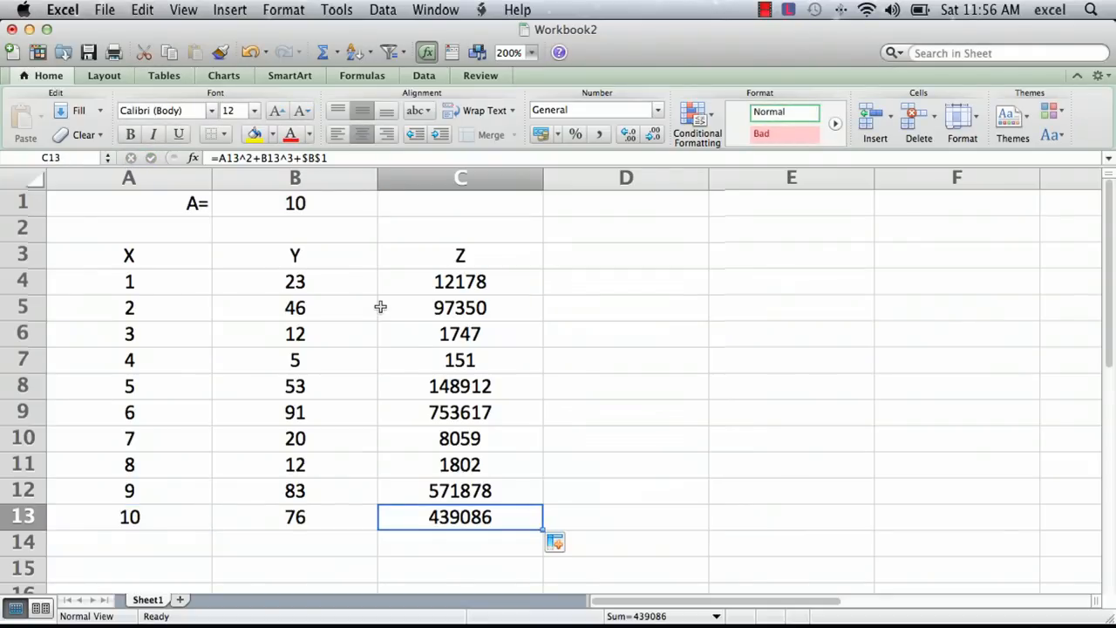
pyautogui.moveTo(289, 209)
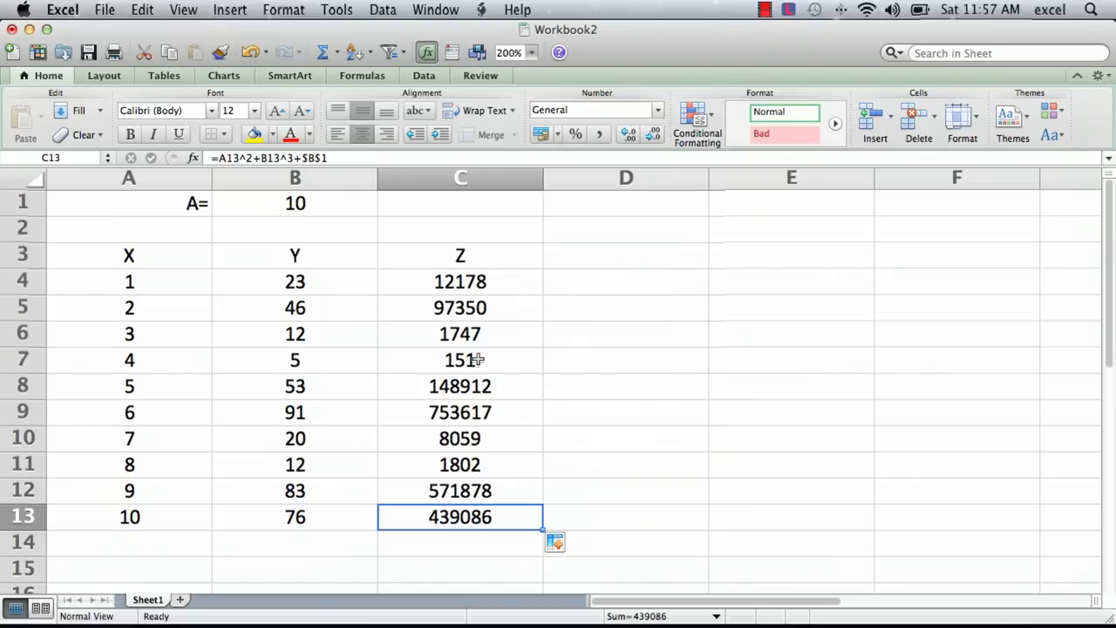
pyautogui.moveTo(590, 401)
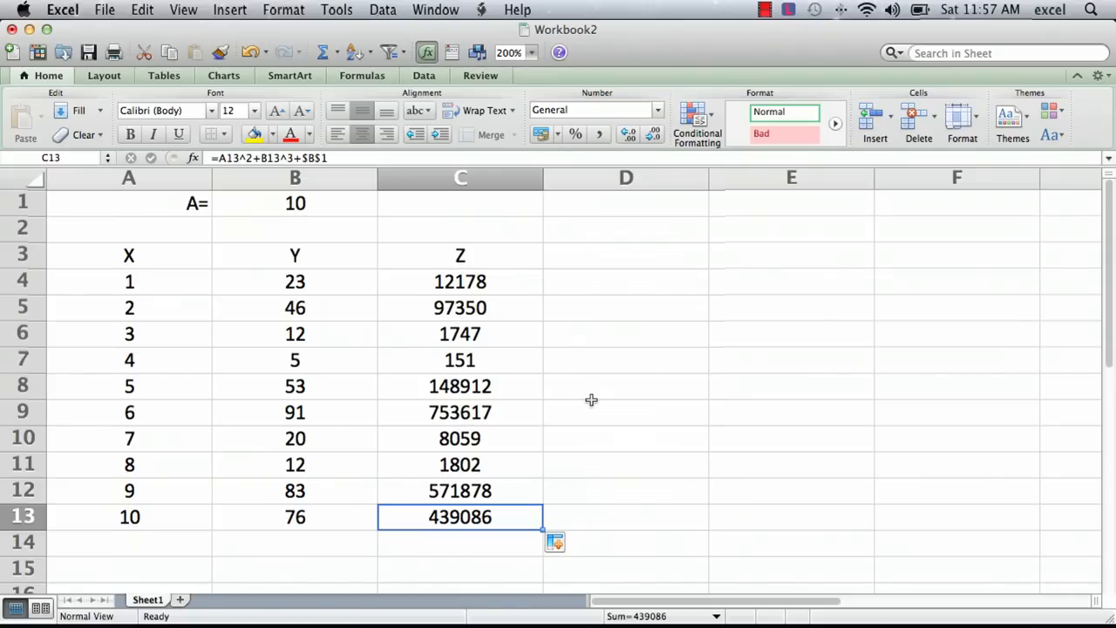